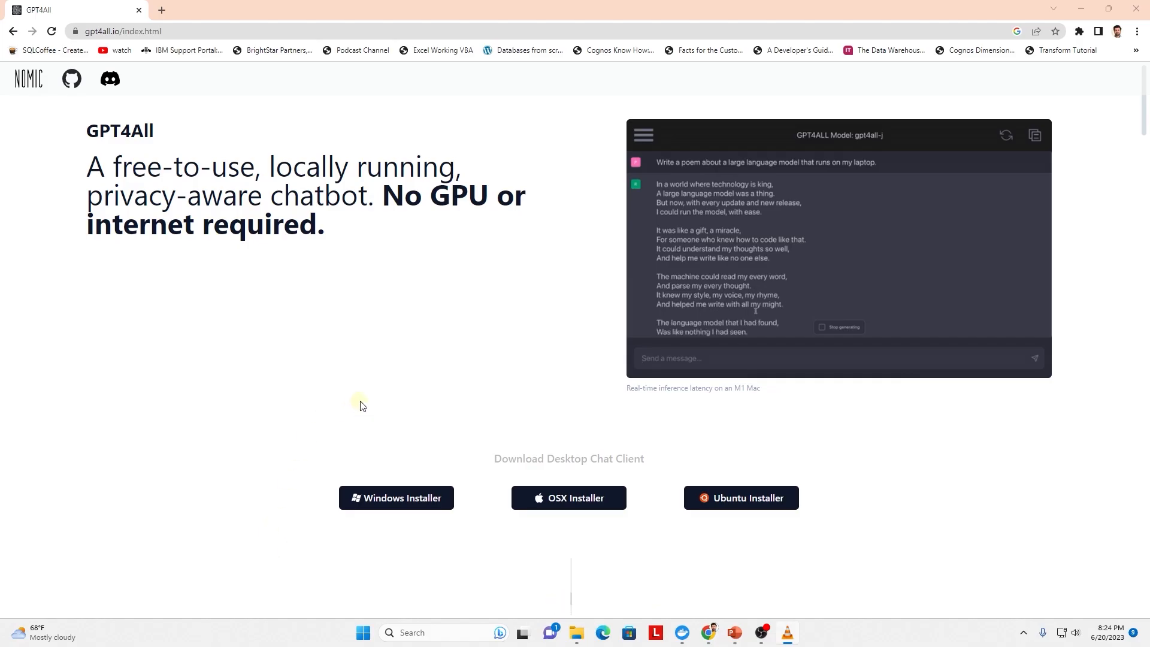
- Download the GPT4All Windows Installer from gpt4all.io and launch the downloaded .exe
{"action": "left_click", "coordinate": [396, 498]}
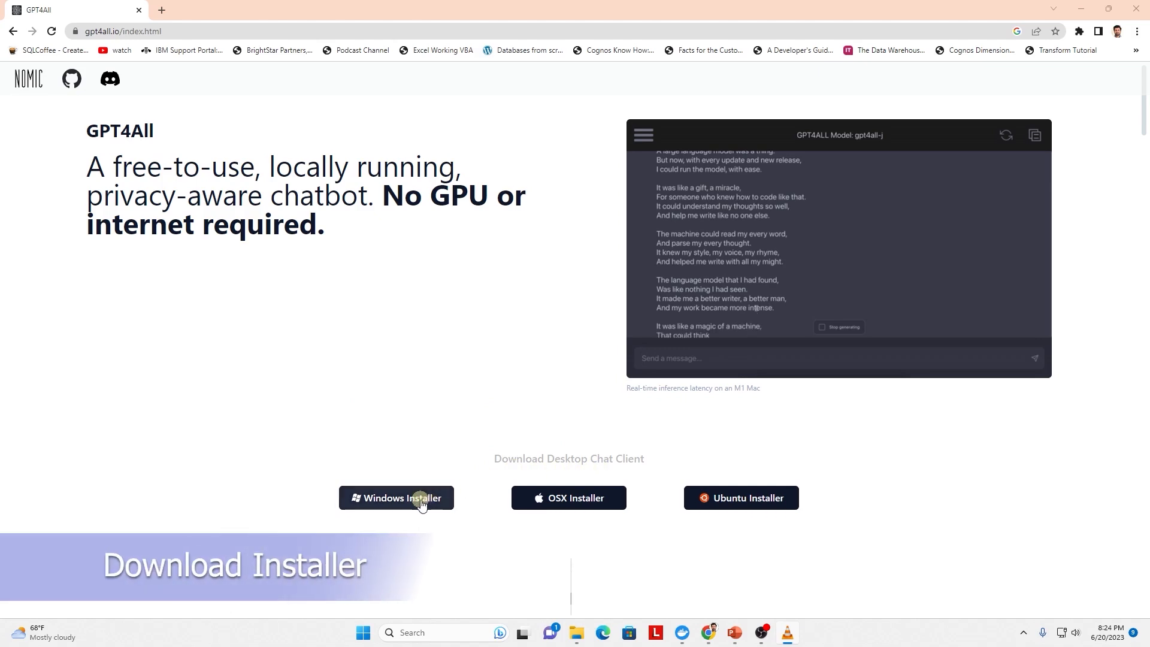
{"action": "left_click", "coordinate": [396, 498]}
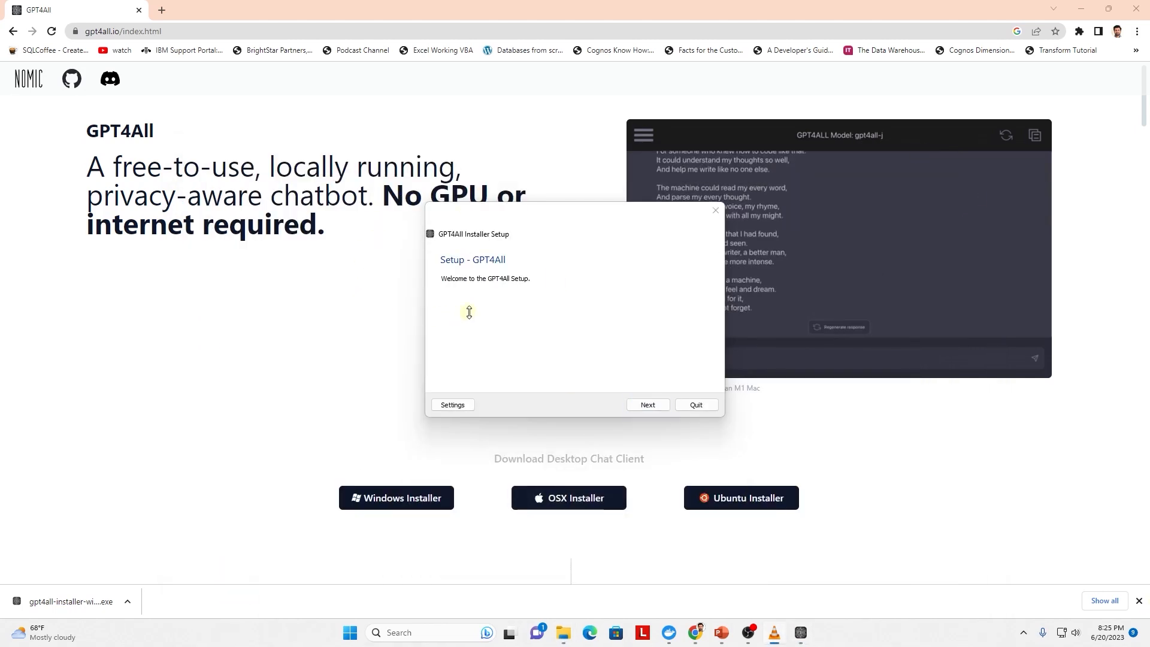
- Proceed with the default install folder, dismiss the already-installed error, and cancel setup
{"action": "left_click", "coordinate": [646, 404]}
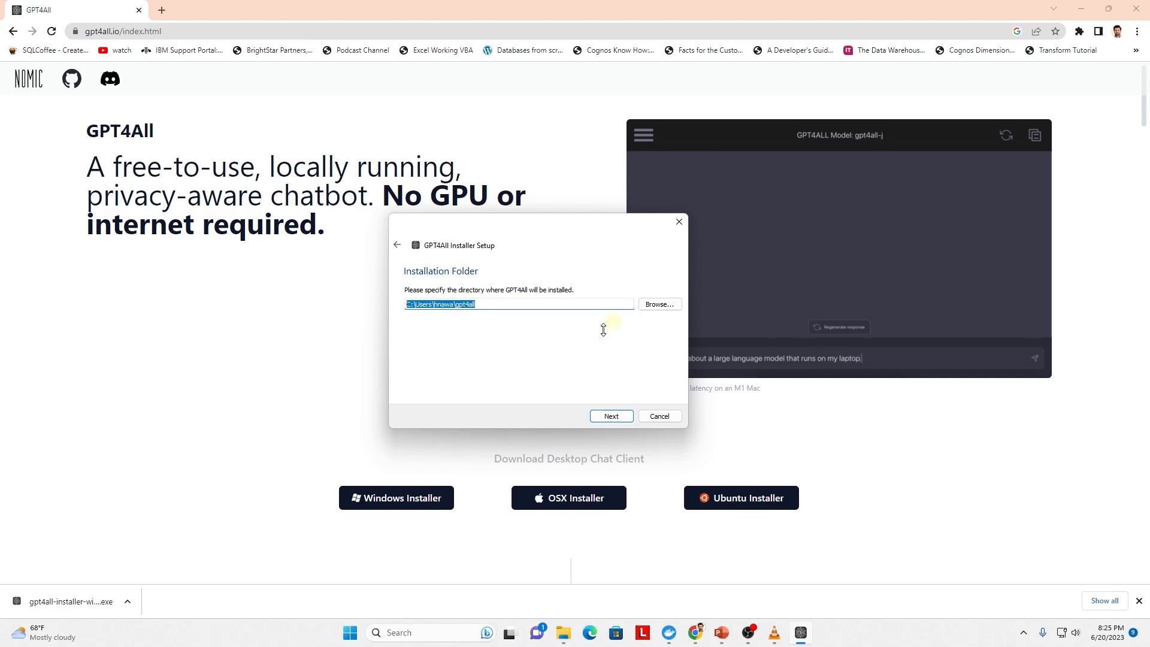
{"action": "left_click", "coordinate": [611, 416]}
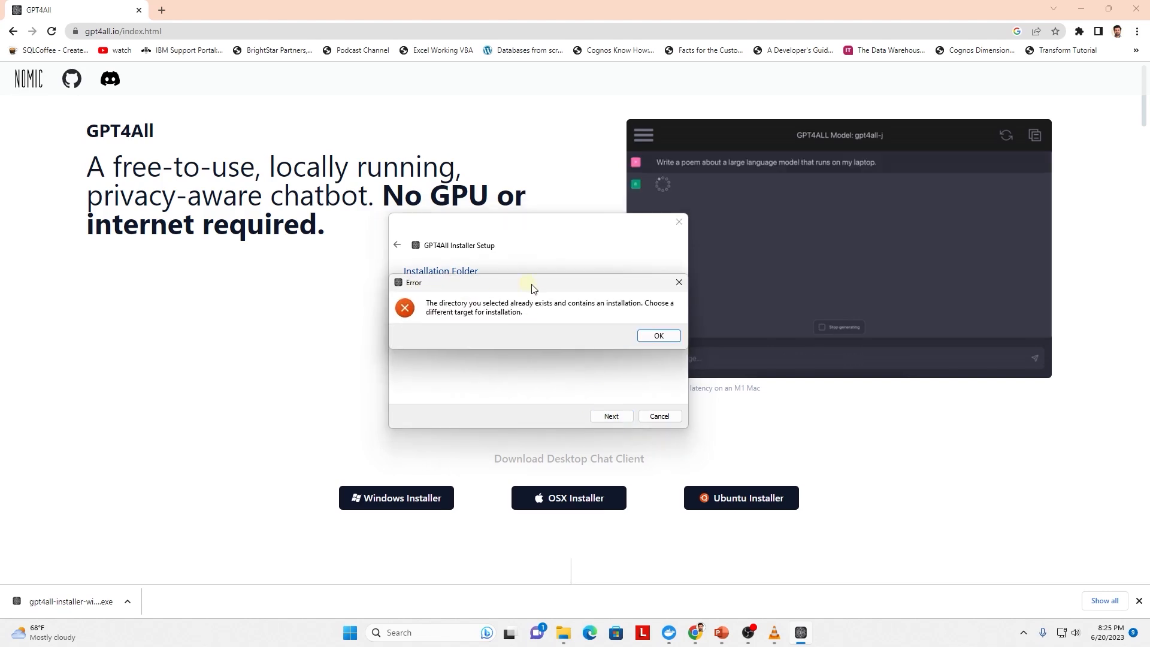
{"action": "left_click", "coordinate": [657, 336]}
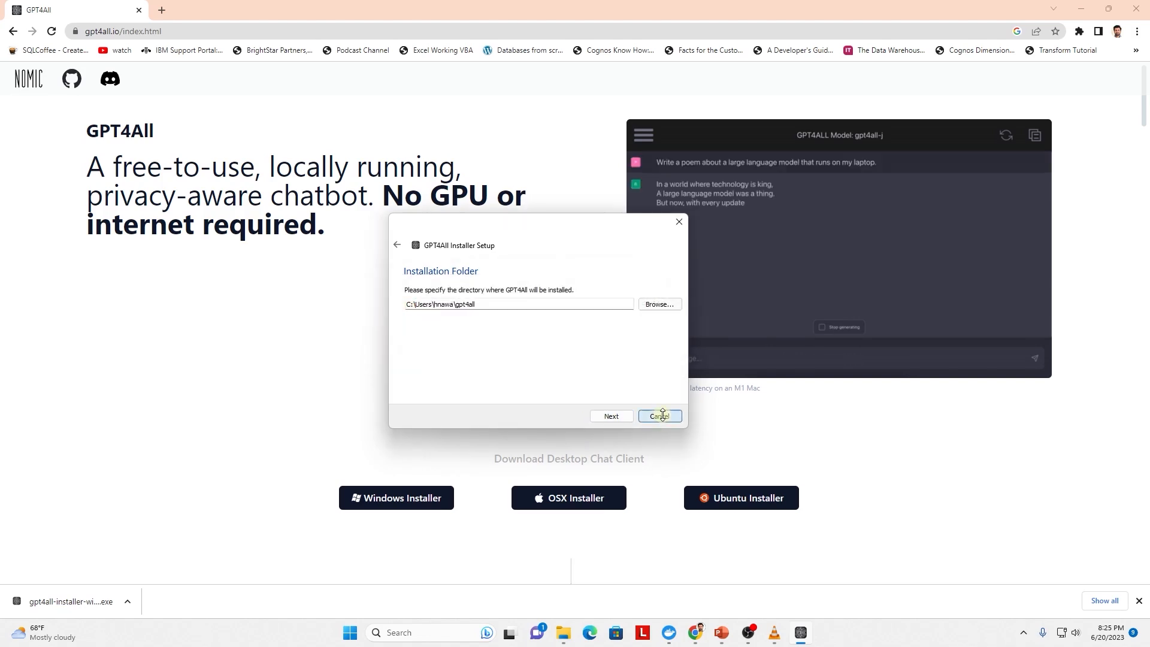
{"action": "left_click", "coordinate": [658, 416]}
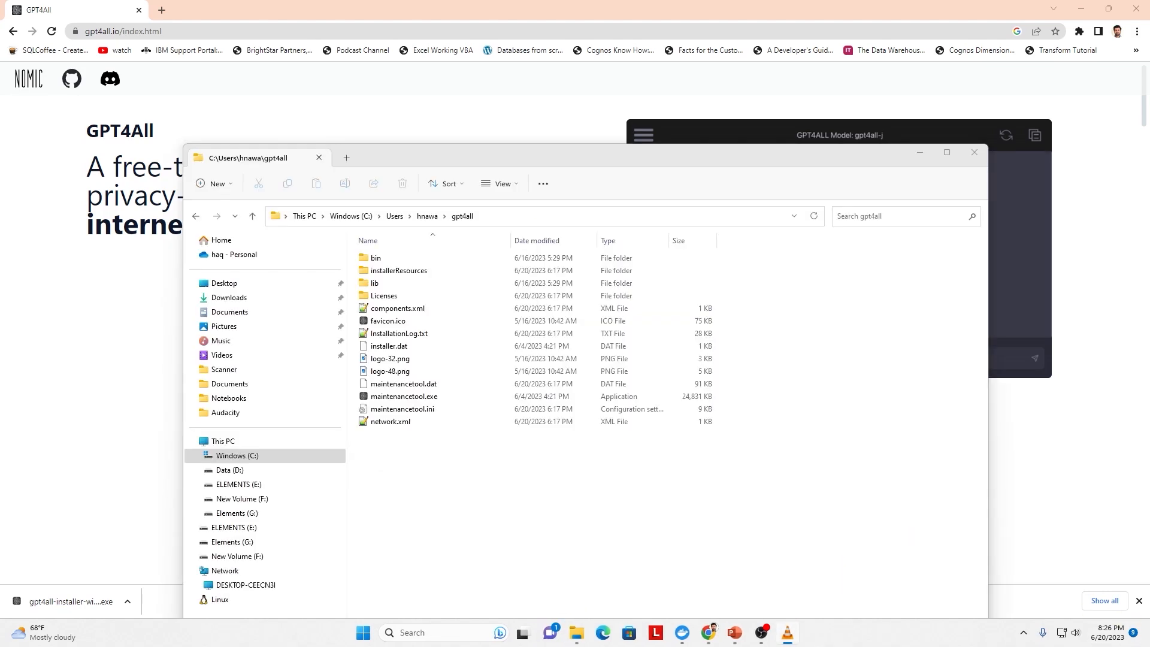
- Open the gpt4all bin folder and launch chat.exe
{"action": "left_click", "coordinate": [514, 216]}
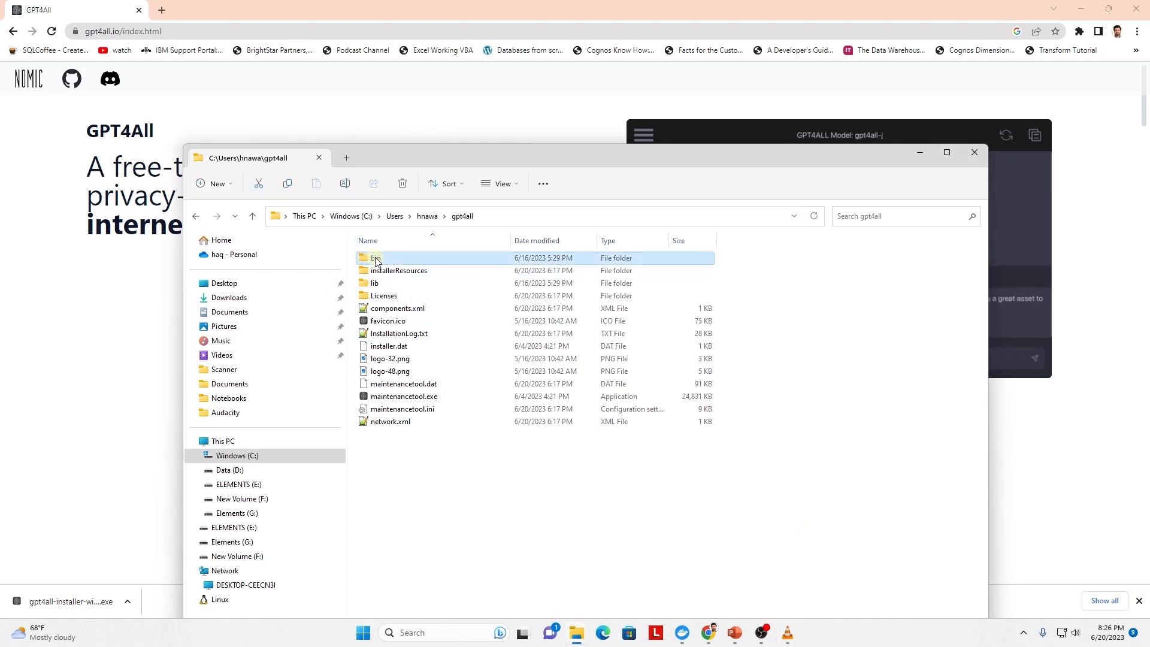
{"action": "double_click", "coordinate": [376, 257]}
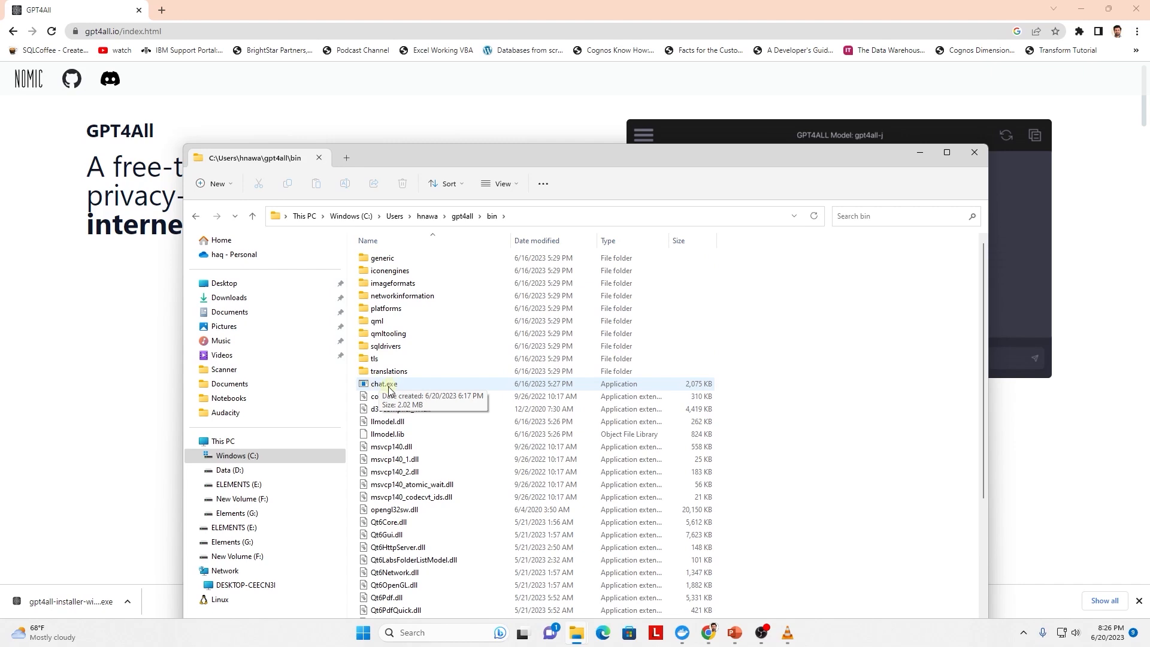
{"action": "left_click", "coordinate": [385, 384]}
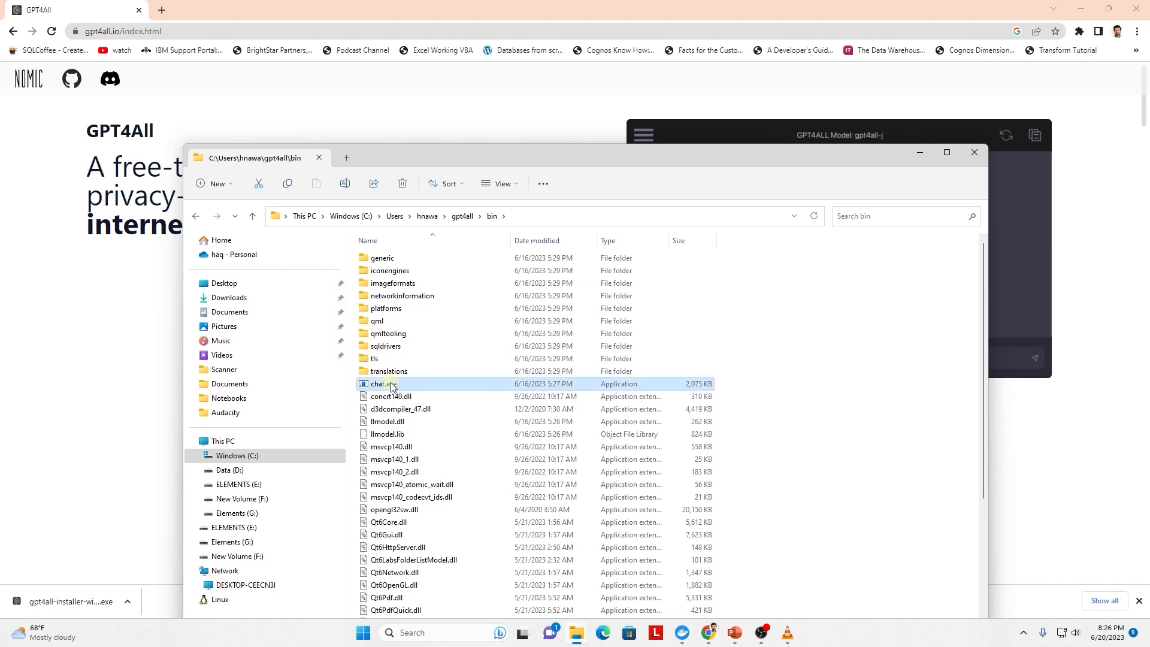
{"action": "double_click", "coordinate": [380, 383]}
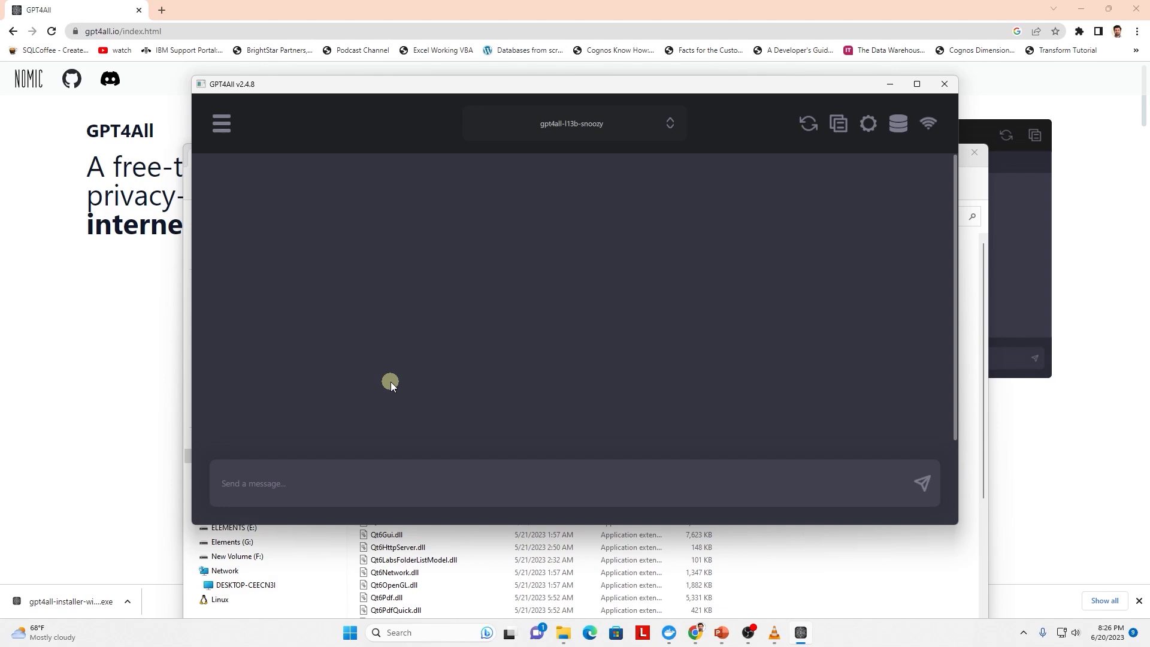
{"action": "mouse_move", "coordinate": [588, 131]}
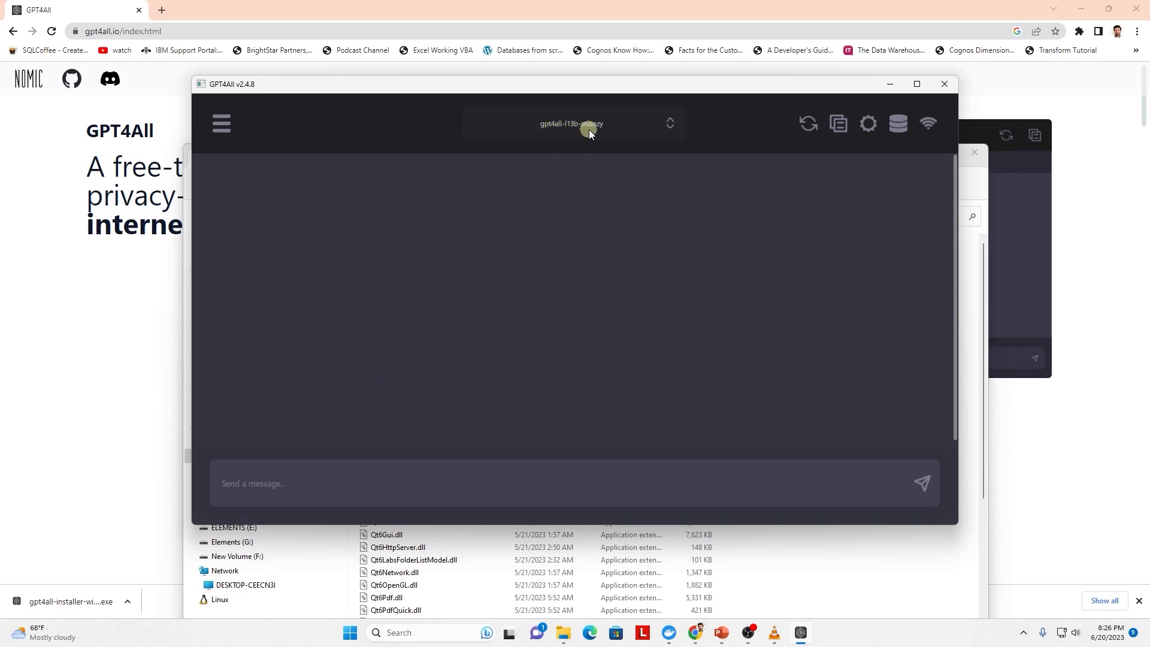
{"action": "mouse_move", "coordinate": [542, 117]}
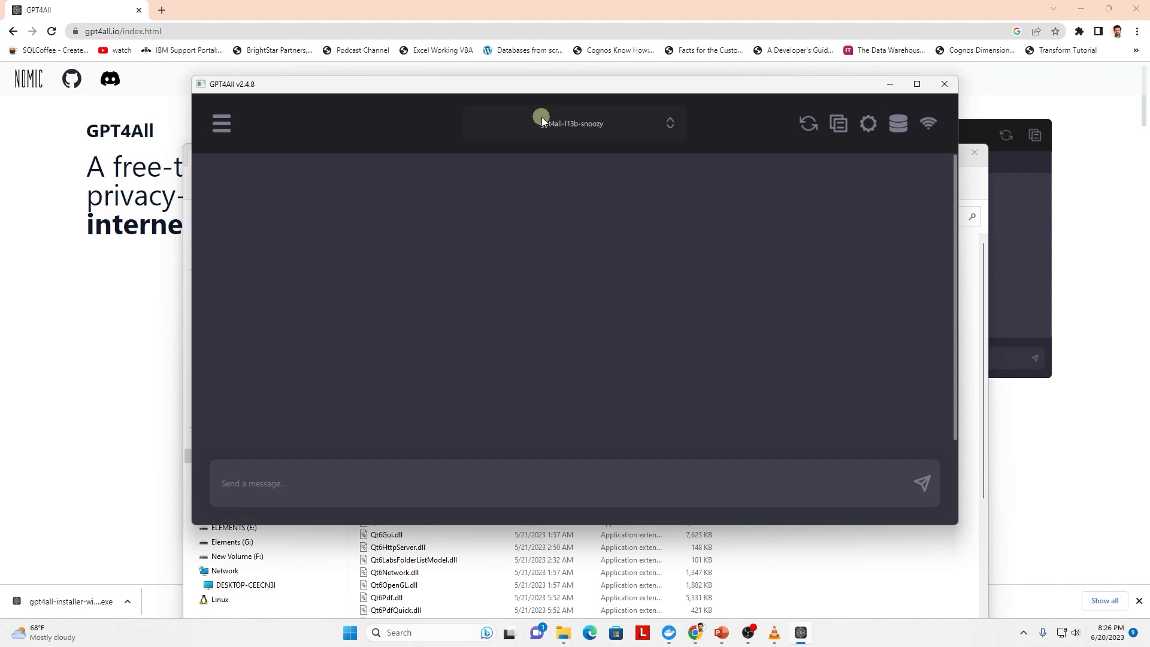
{"action": "mouse_move", "coordinate": [609, 153]}
{"action": "type", "text": "Write an email req"}
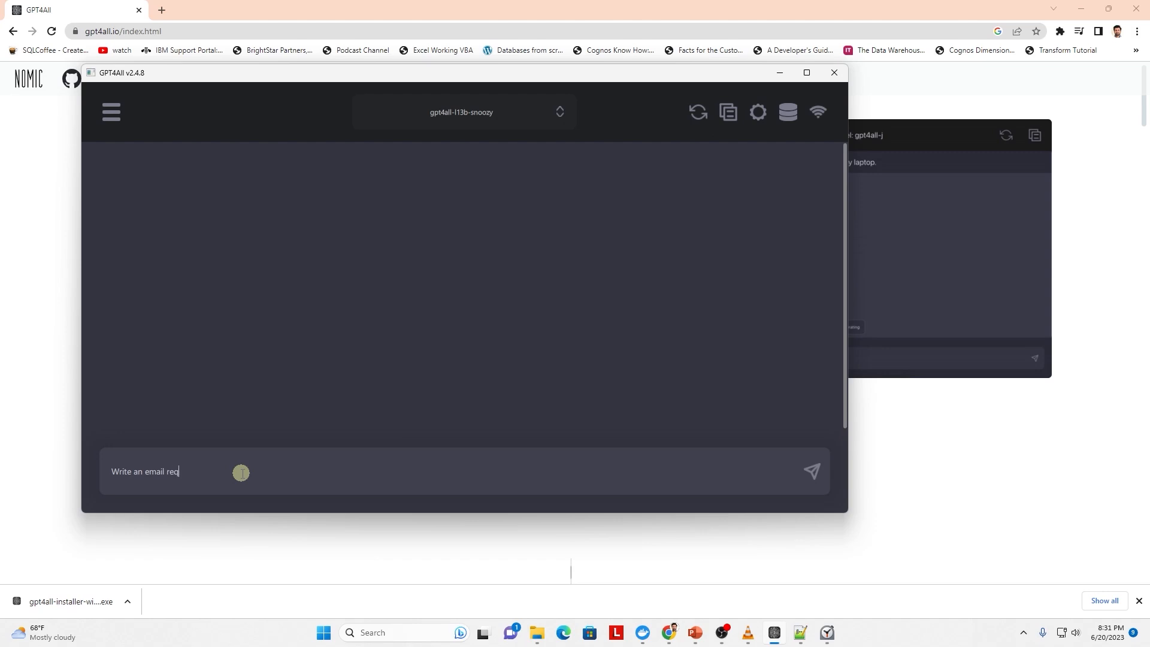
- Type the prompt 'Write an email requesting team members to complete work quickly on the current project'
{"action": "type", "text": "uesting d"}
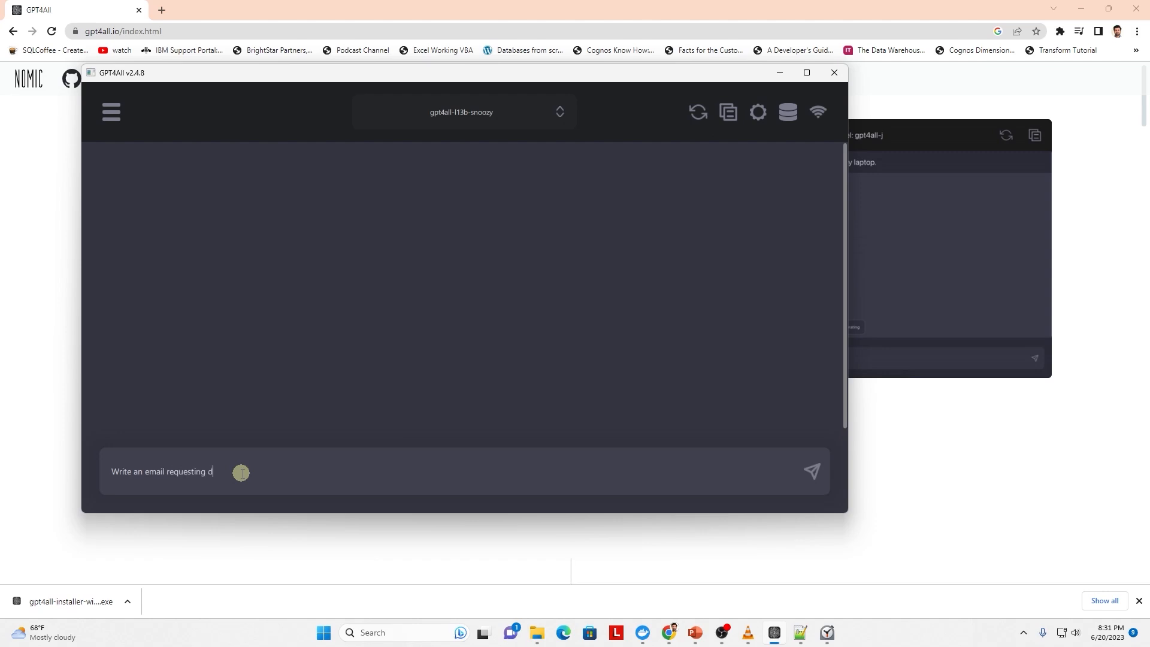
{"action": "type", "text": "eam m"}
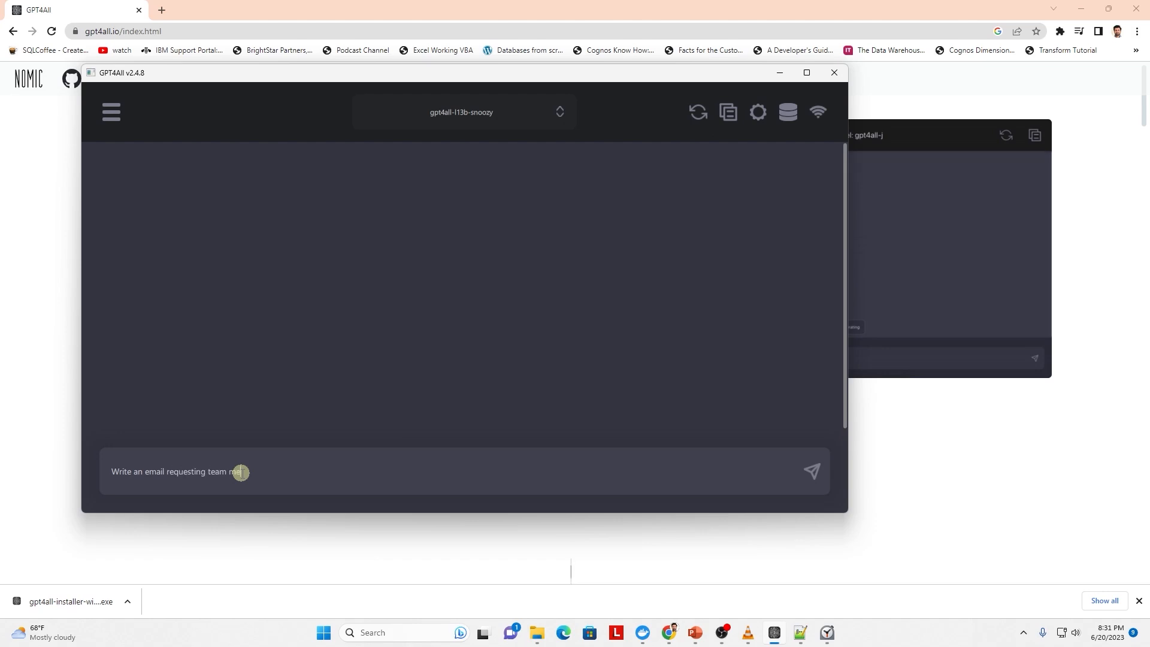
{"action": "type", "text": "embers to complete wor"}
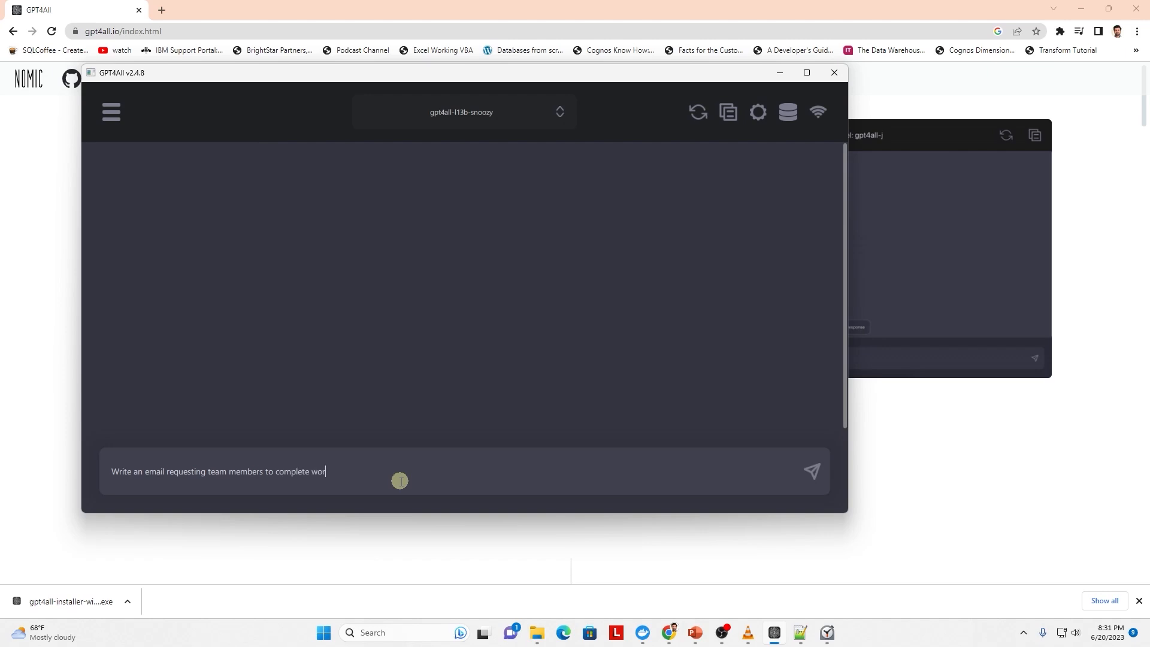
{"action": "type", "text": "k"}
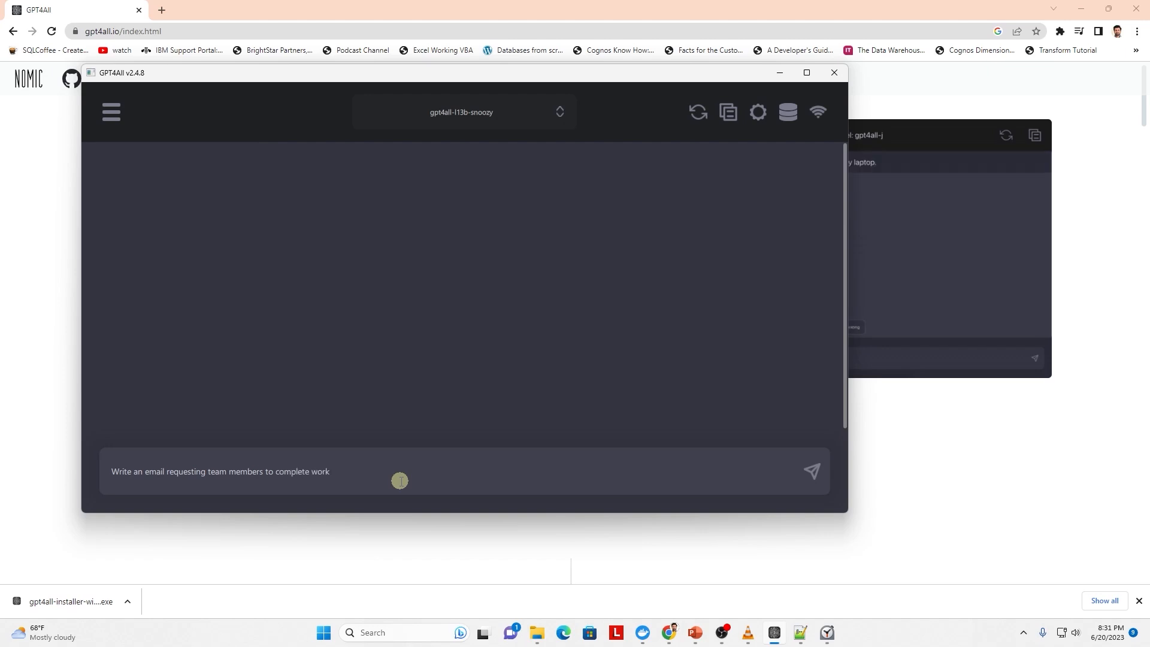
{"action": "type", "text": "quickl"}
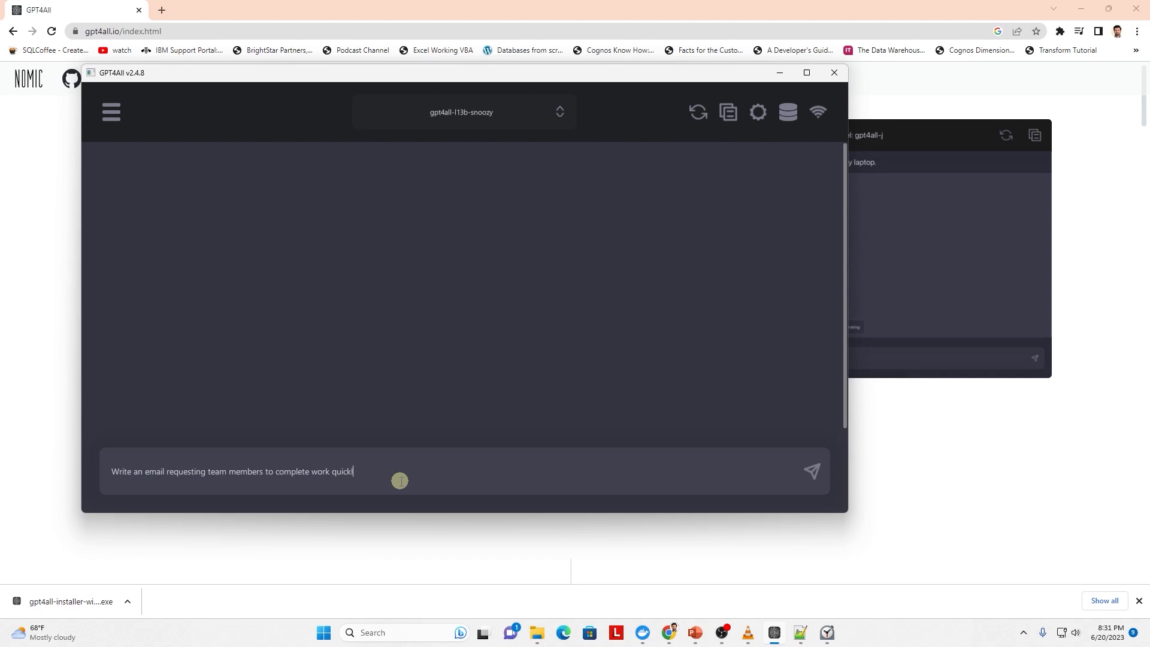
{"action": "type", "text": "y"}
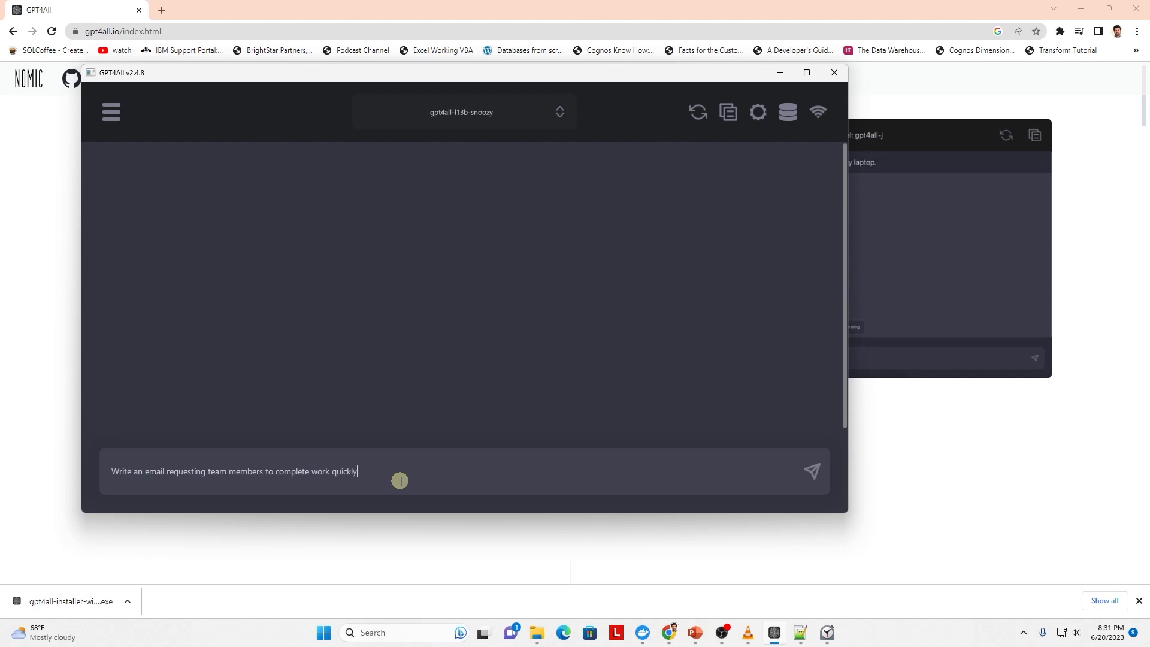
{"action": "type", "text": "on the current proj"}
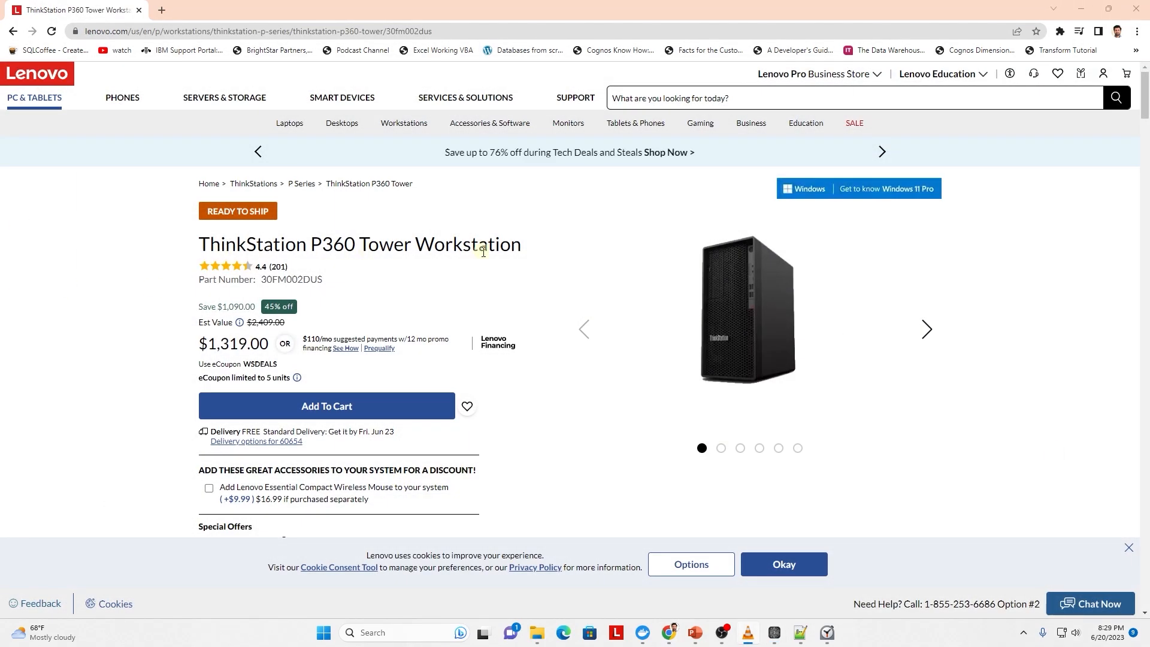
{"action": "mouse_move", "coordinate": [246, 231]}
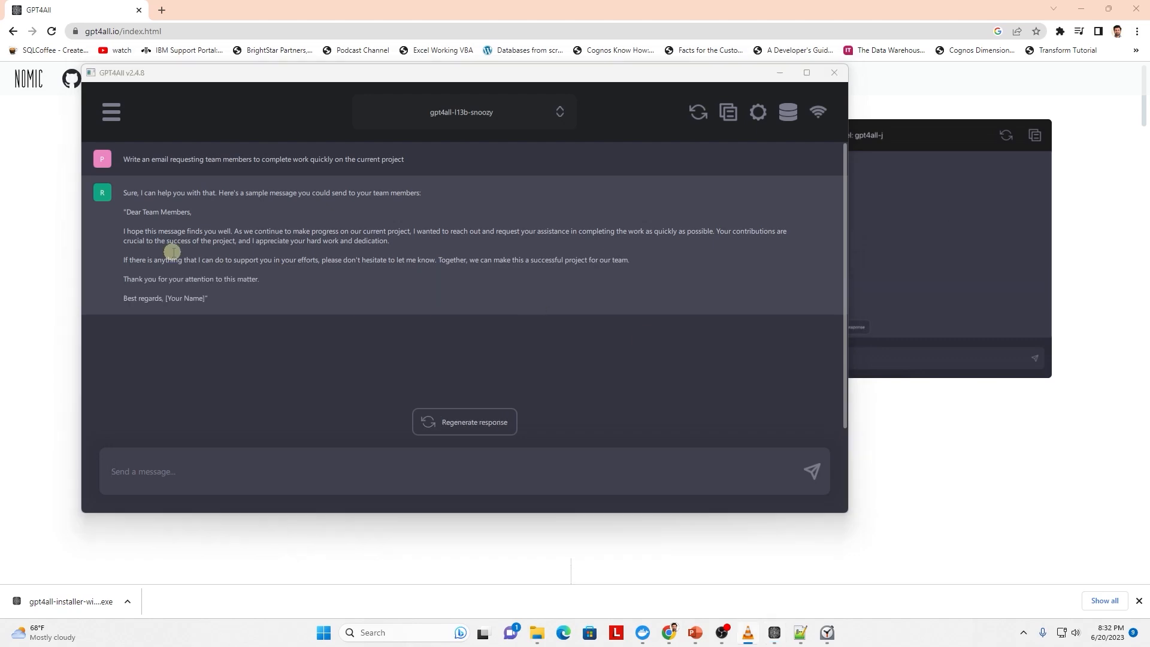
{"action": "mouse_move", "coordinate": [235, 288]}
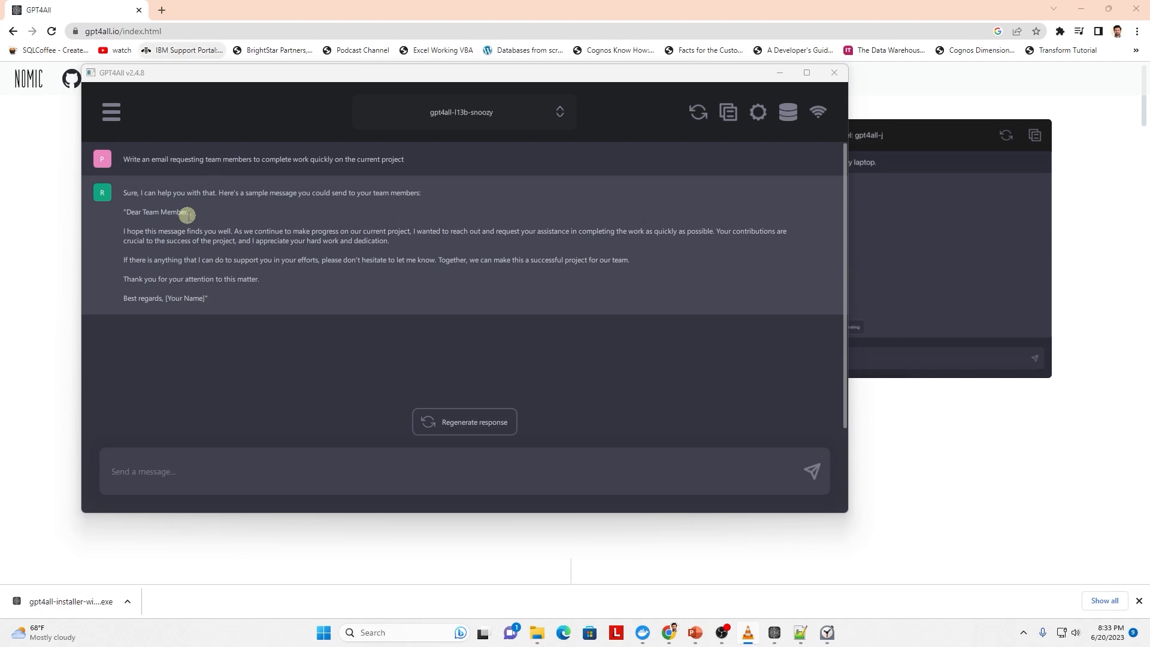
{"action": "mouse_move", "coordinate": [365, 317]}
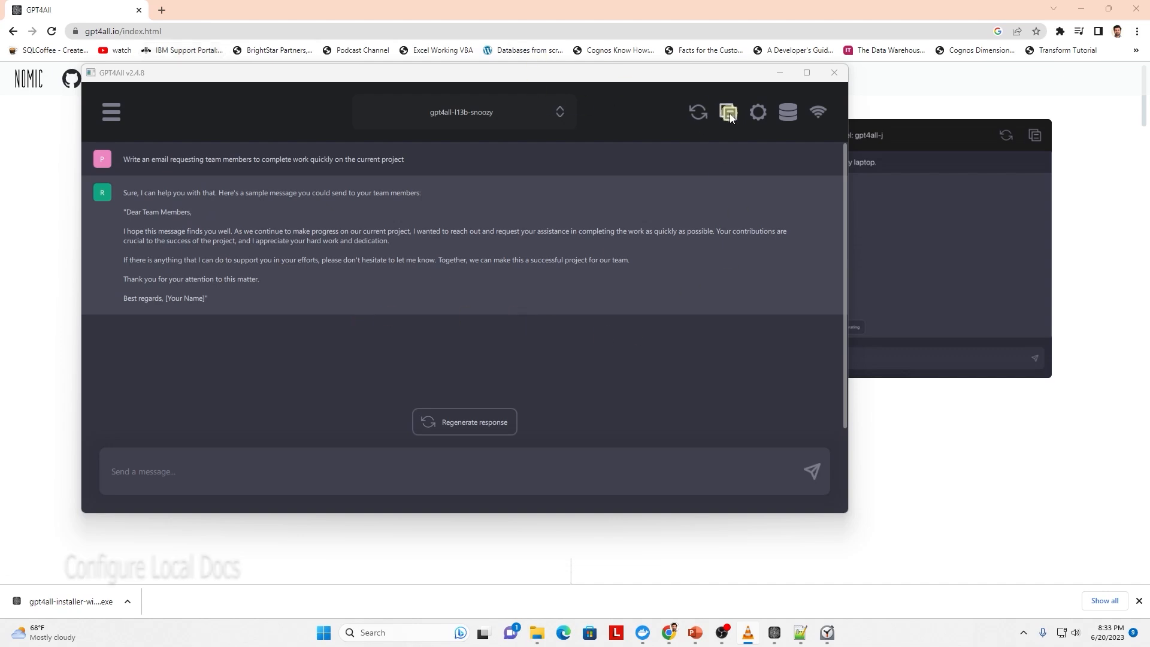
- Open the Settings gear and switch to the LocalDocs Plugin (BETA) tab
{"action": "left_click", "coordinate": [757, 111]}
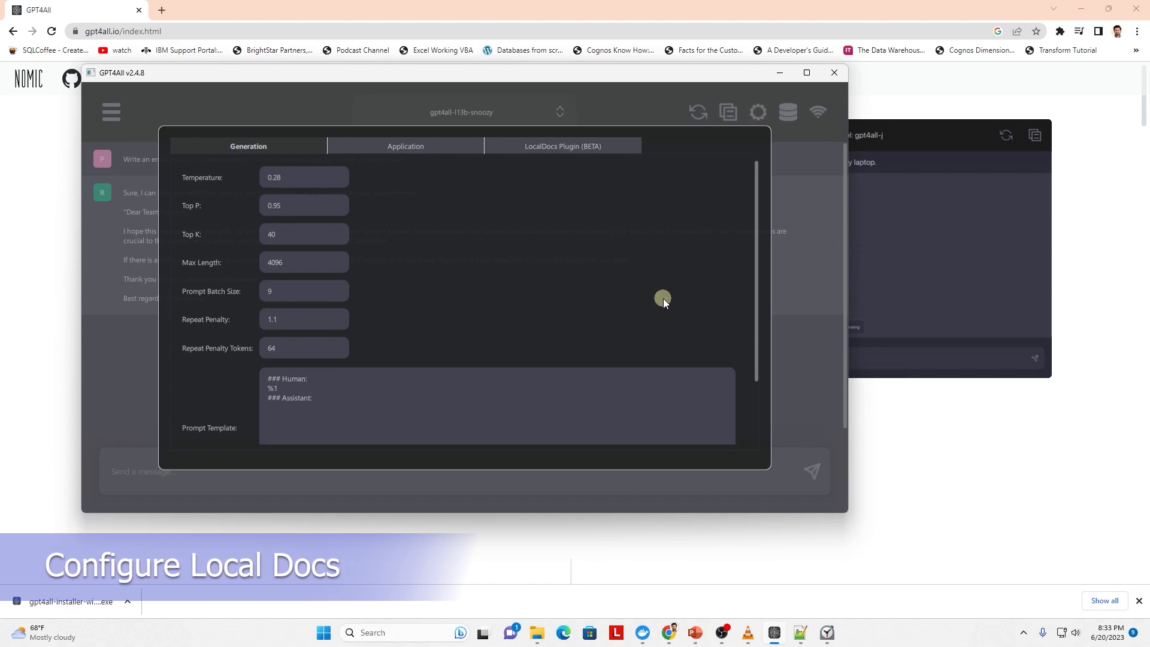
{"action": "mouse_move", "coordinate": [295, 177]}
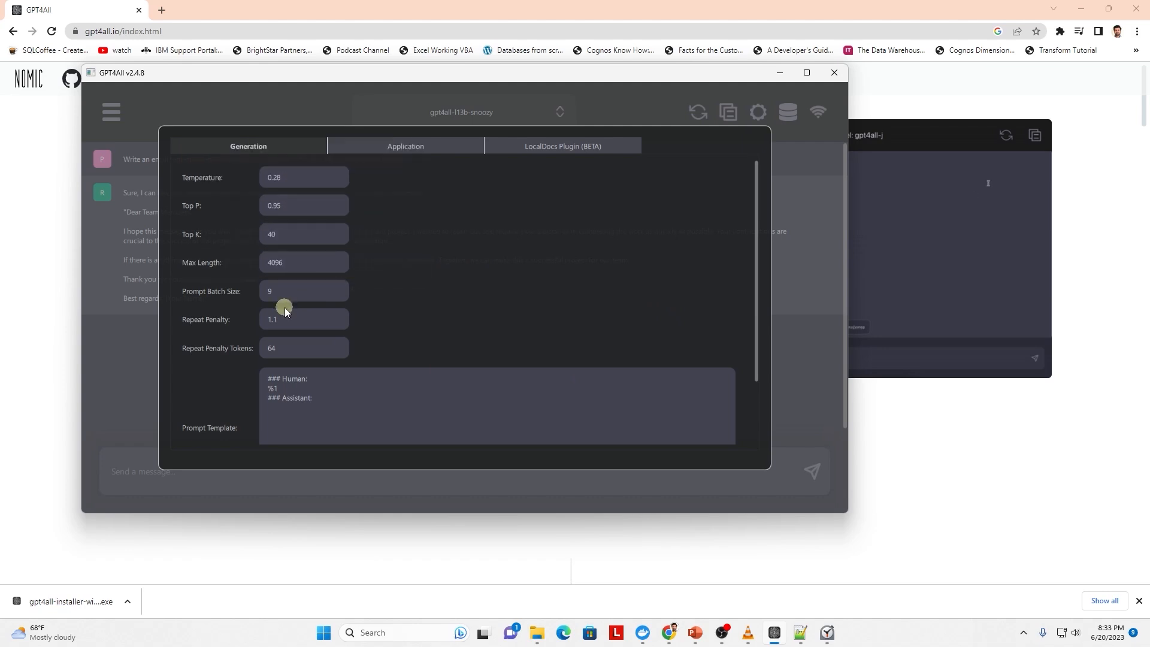
{"action": "mouse_move", "coordinate": [431, 317]}
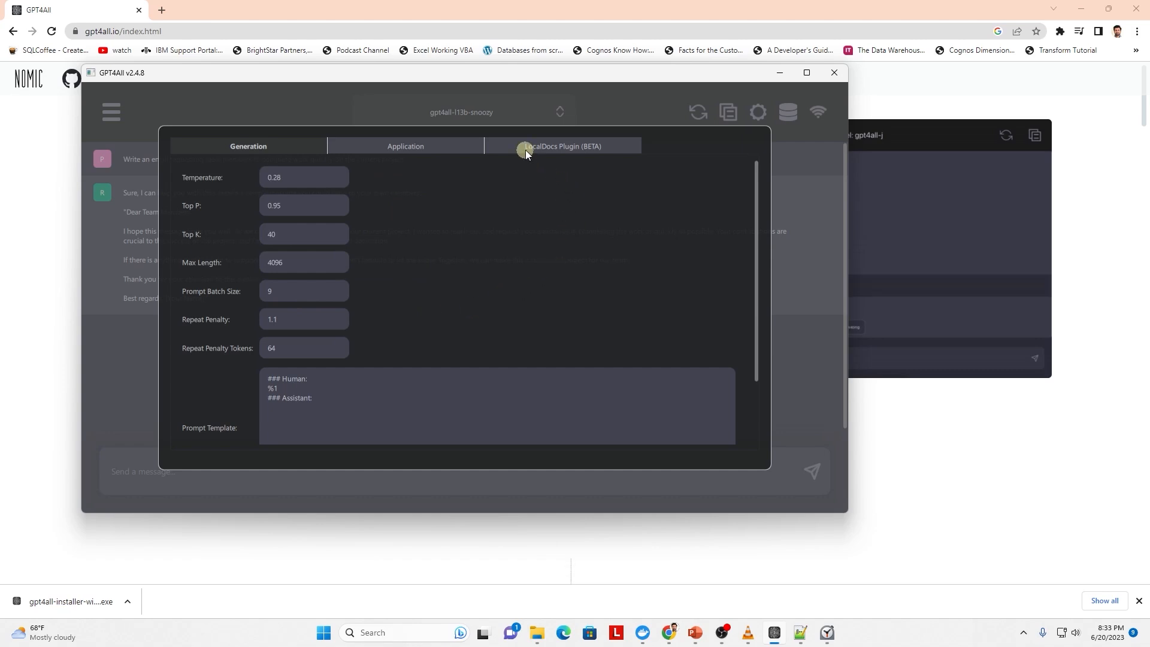
{"action": "left_click", "coordinate": [563, 146]}
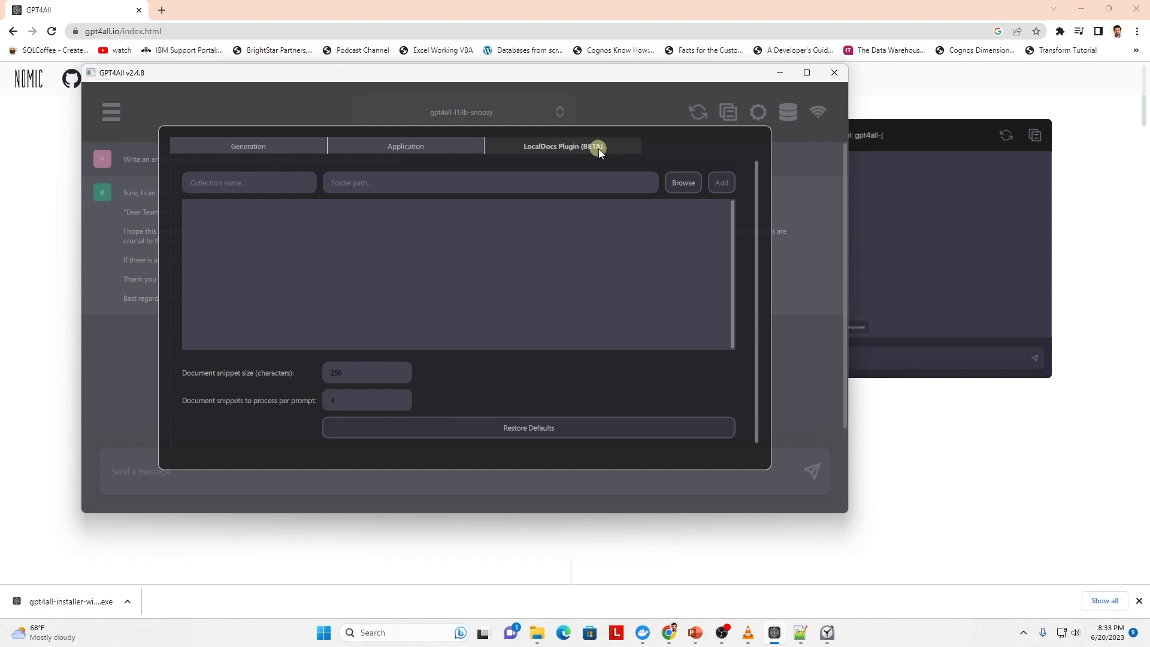
- Choose the D:/AIDocs folder, name the collection Airflow-Docs, and add it
{"action": "left_click", "coordinate": [682, 183]}
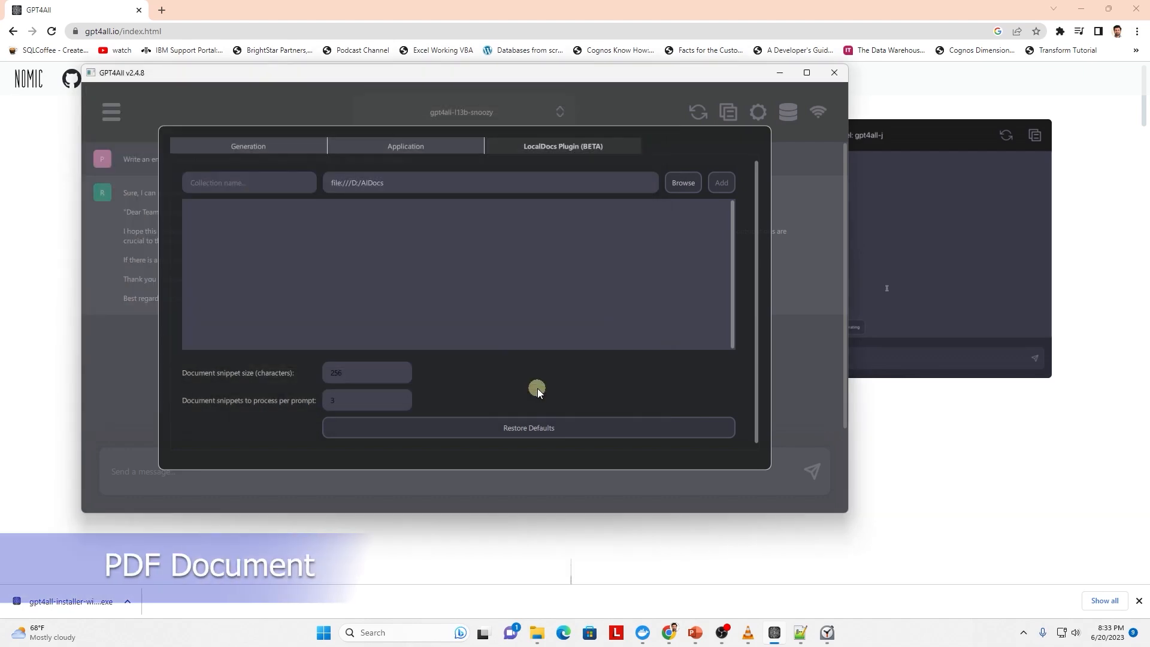
{"action": "type", "text": "Airflow-Docs"}
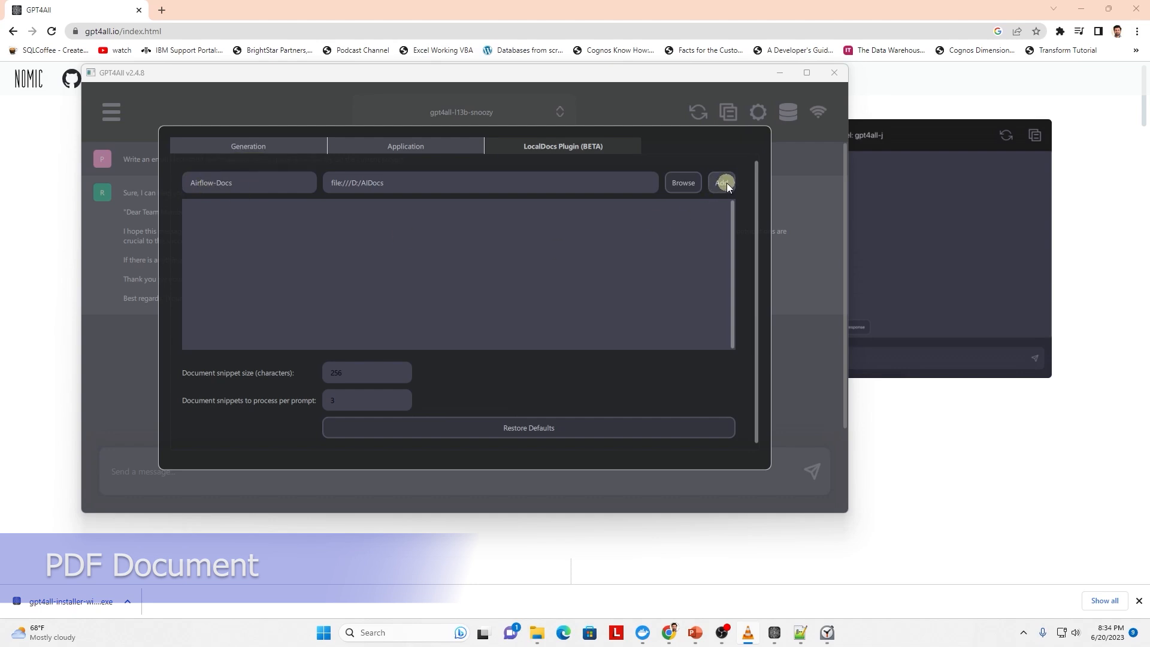
{"action": "left_click", "coordinate": [721, 183]}
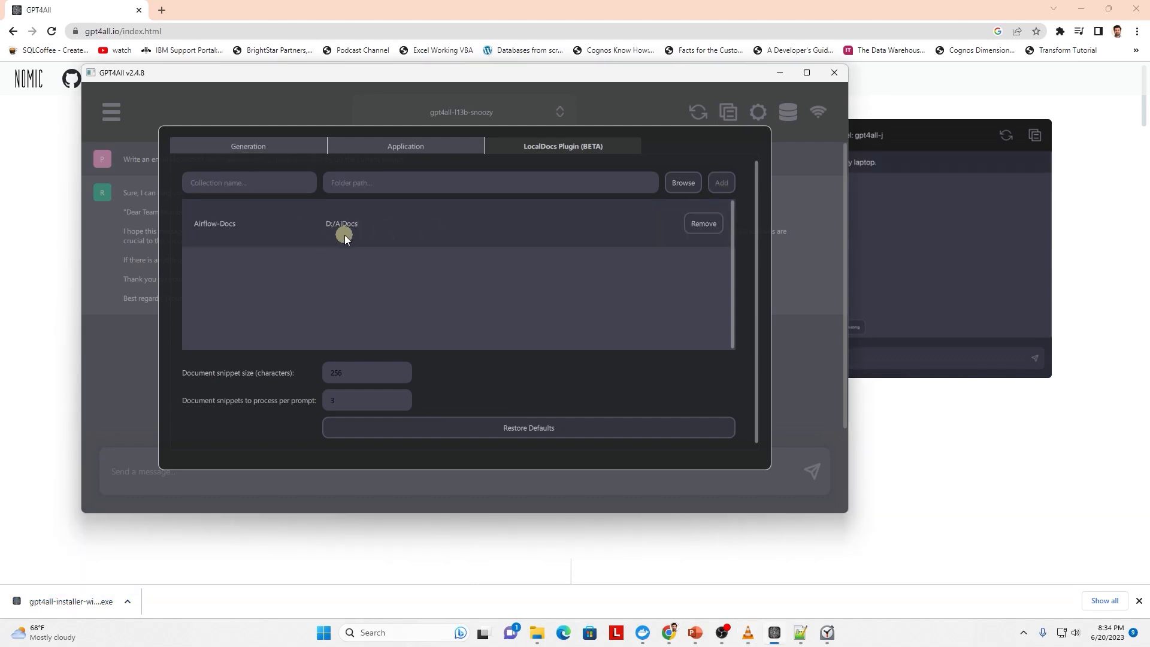
{"action": "mouse_move", "coordinate": [677, 244]}
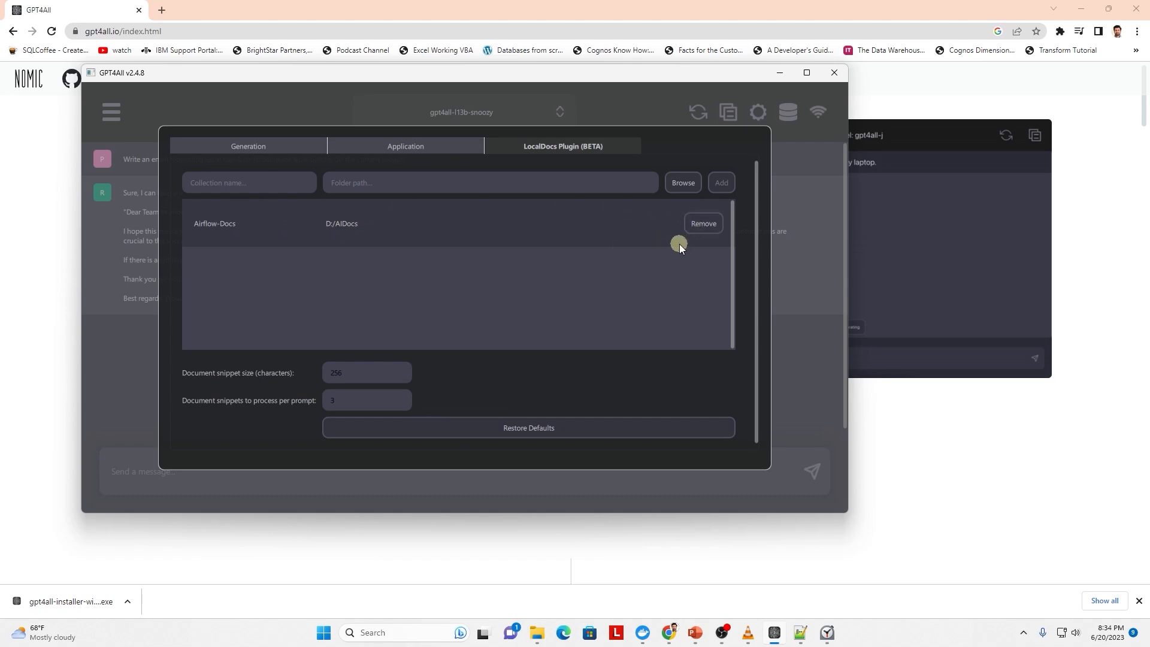
{"action": "mouse_move", "coordinate": [797, 262]}
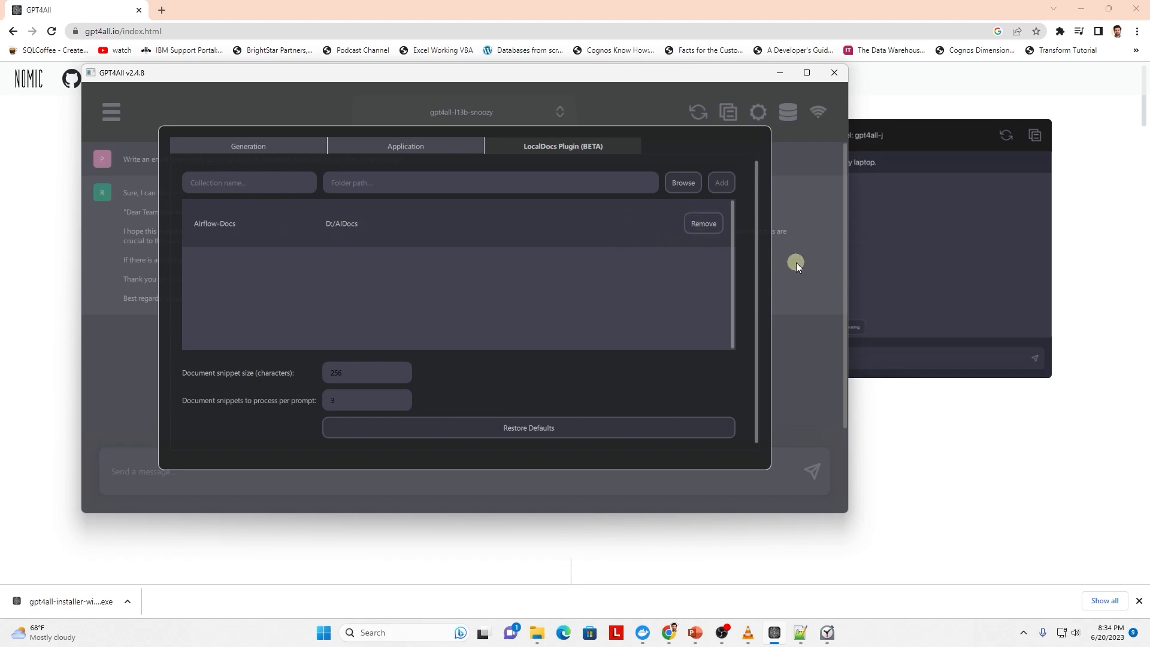
{"action": "mouse_move", "coordinate": [767, 267]}
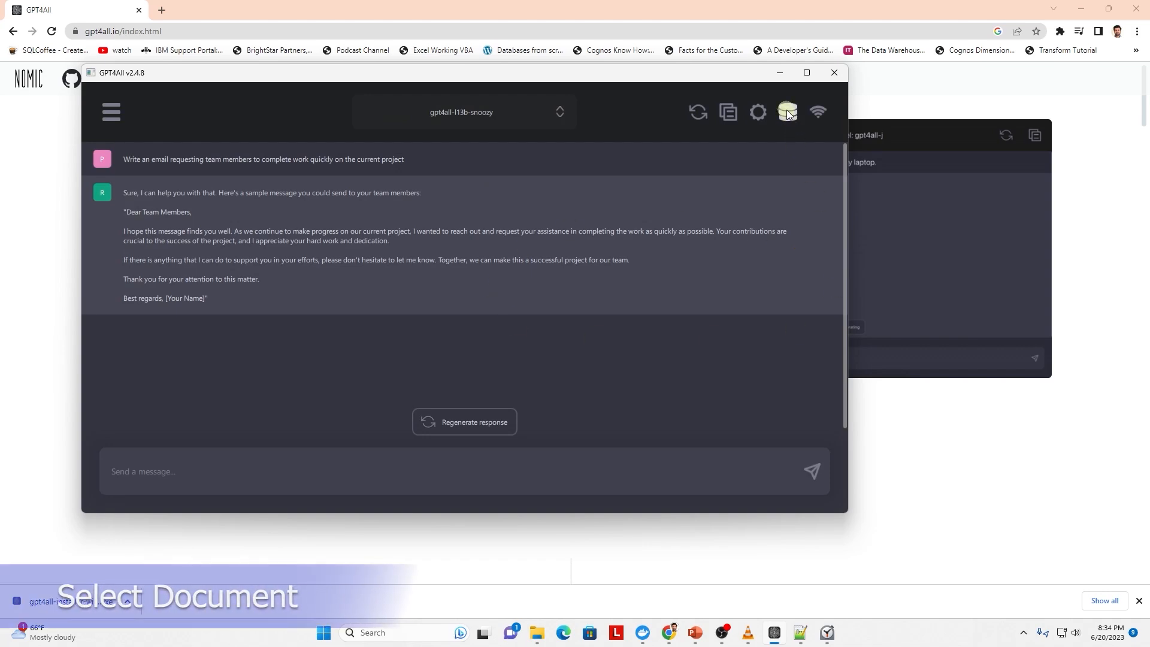
- Close settings and use the LocalDocs database icon to pick the chat's document collections
{"action": "left_click", "coordinate": [787, 111]}
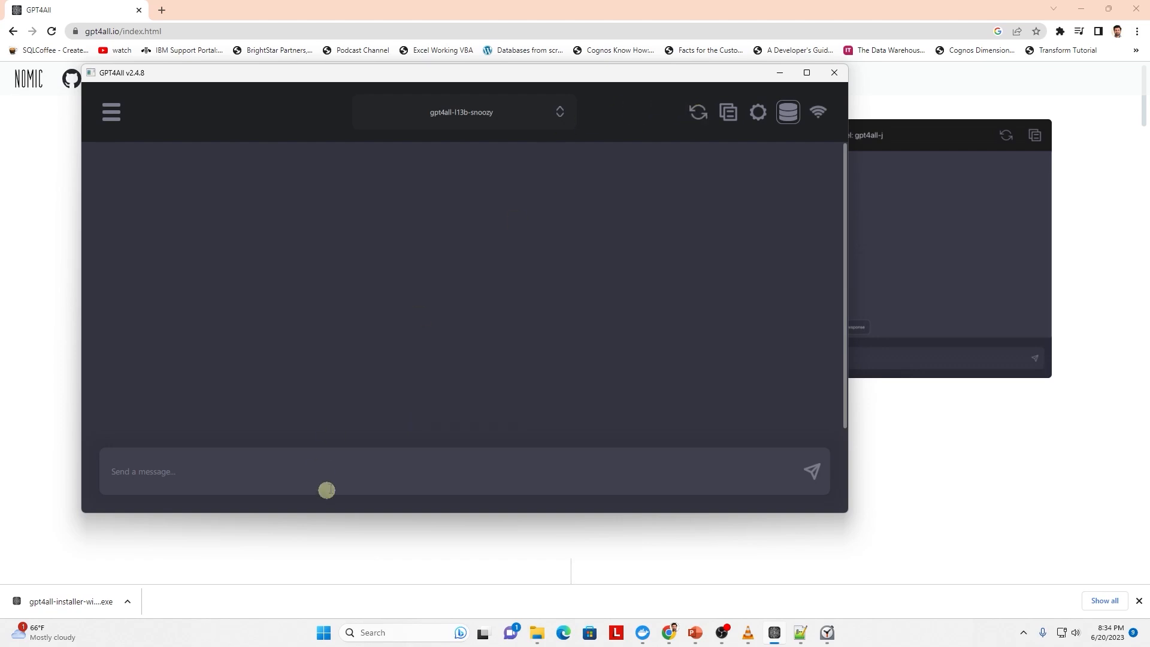
- Ask 'what is airflow' and reset and start the Clock stopwatch to time the answer
{"action": "type", "text": "what is airflow"}
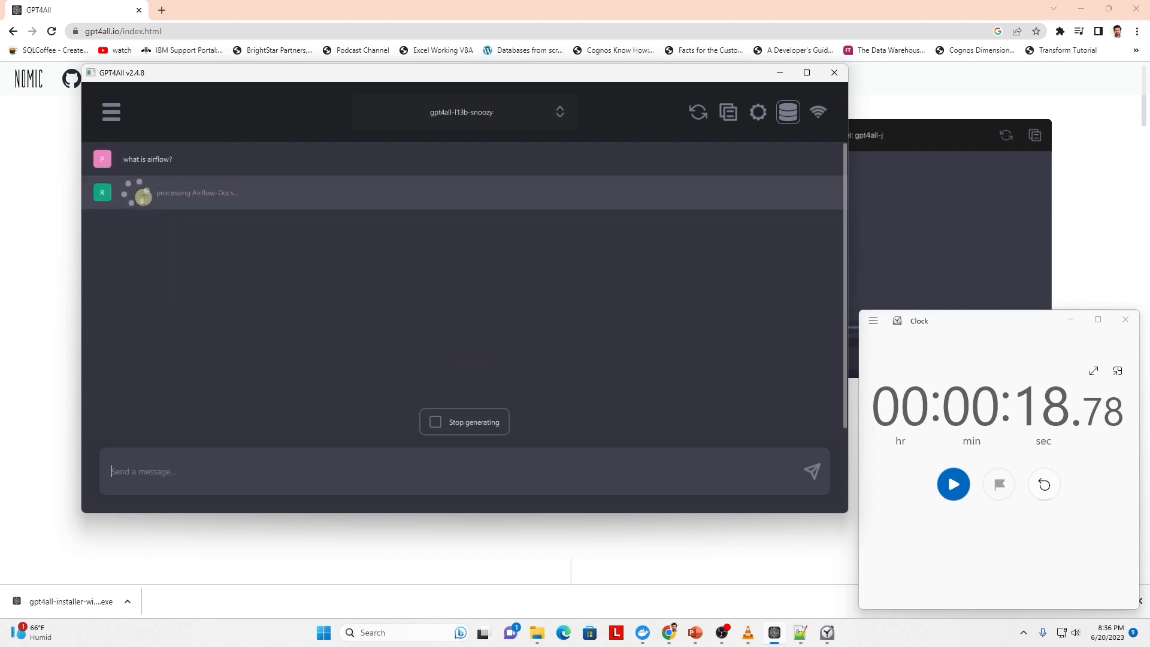
{"action": "left_click", "coordinate": [1042, 484]}
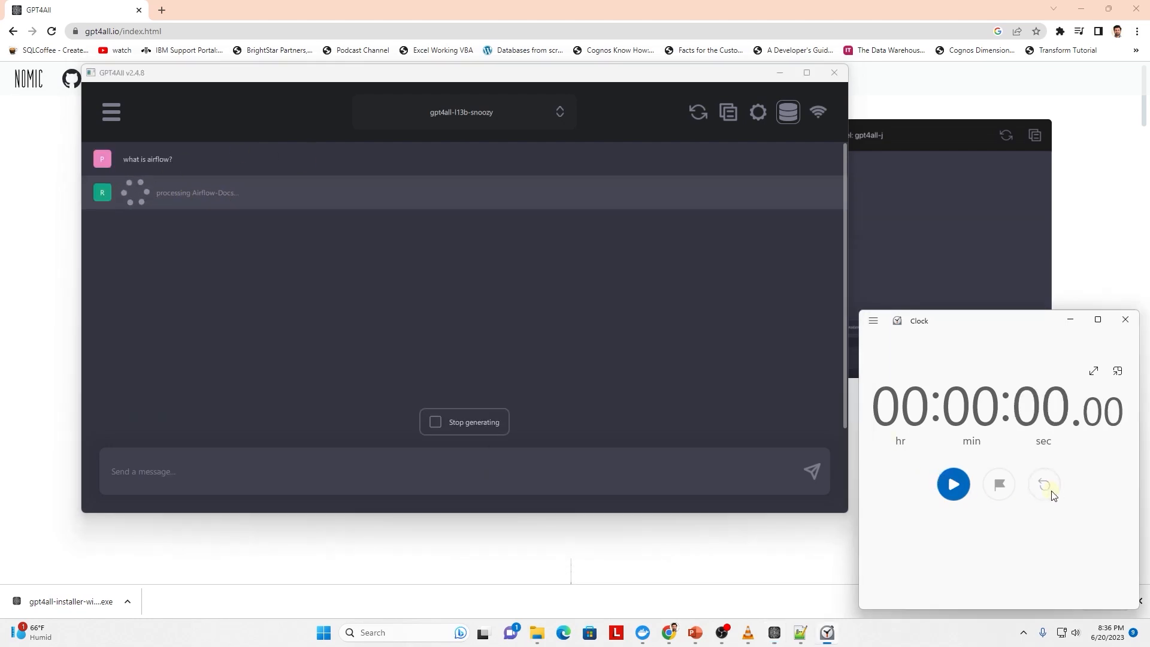
{"action": "left_click", "coordinate": [953, 484]}
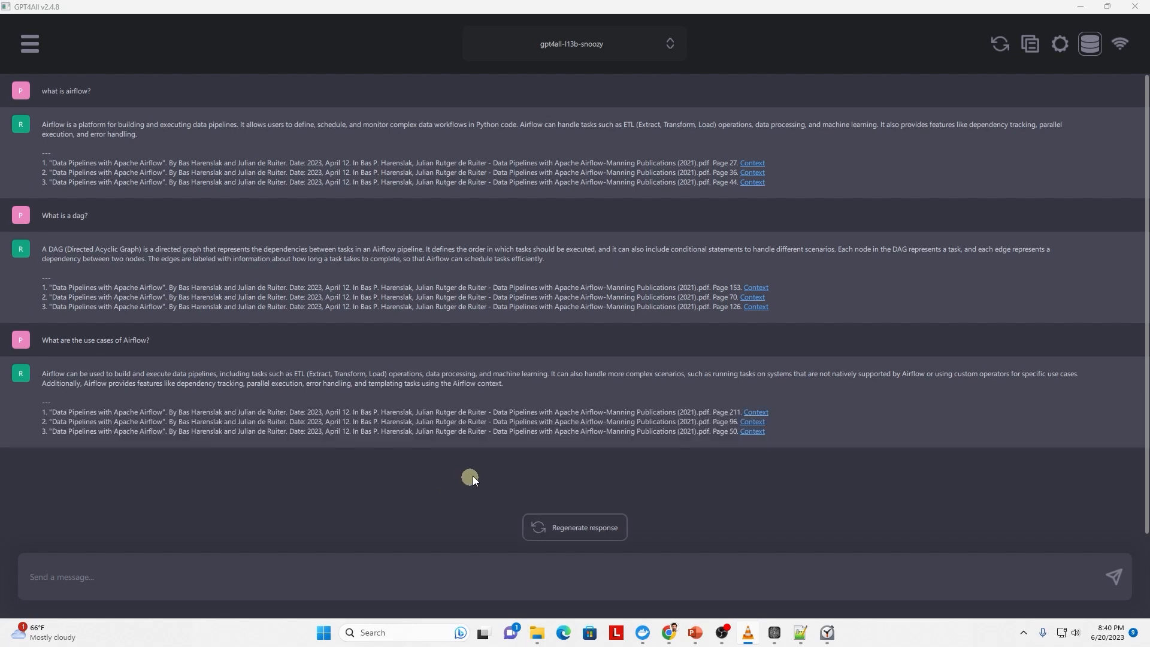
{"action": "mouse_move", "coordinate": [118, 130]}
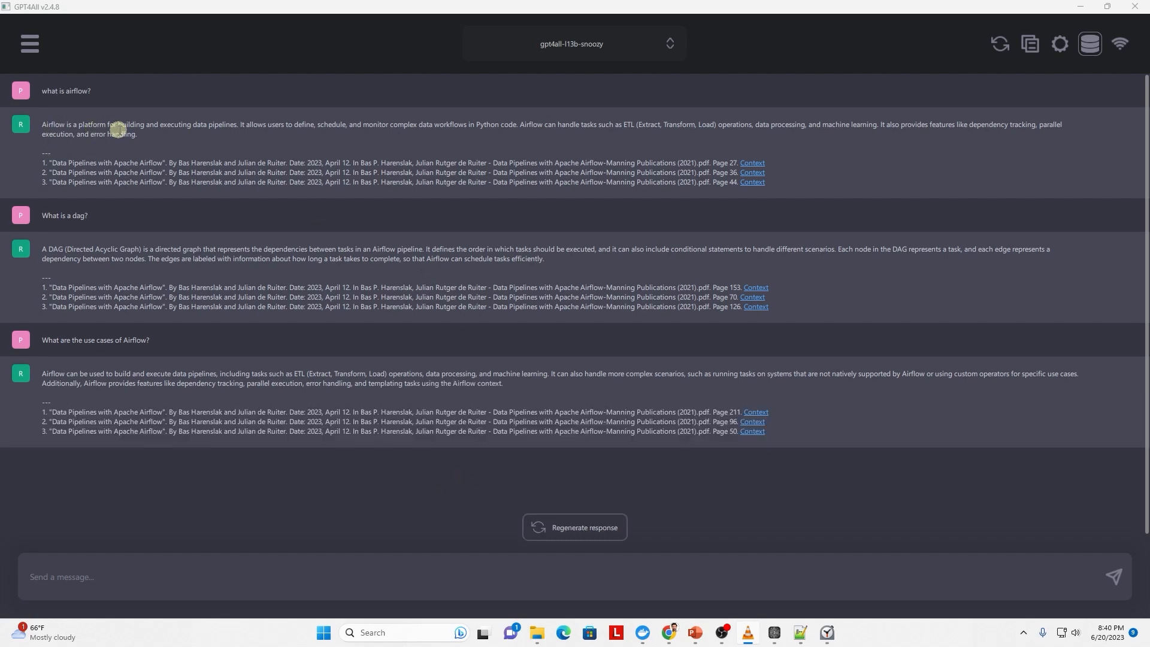
{"action": "mouse_move", "coordinate": [139, 345]}
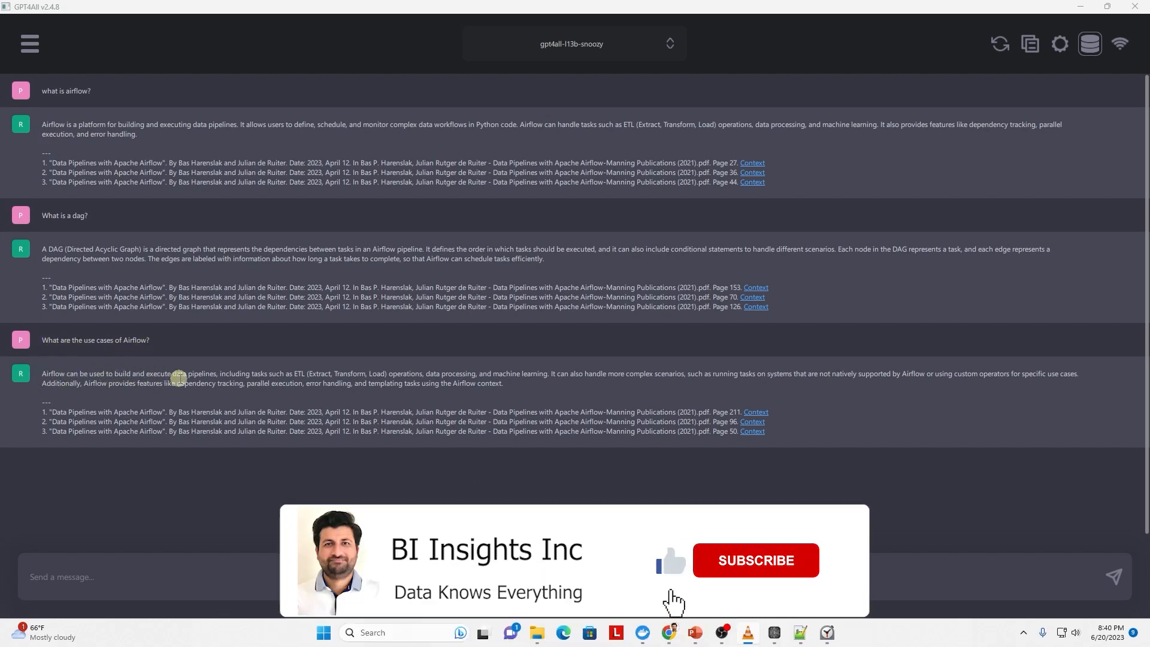
{"action": "left_click", "coordinate": [755, 560]}
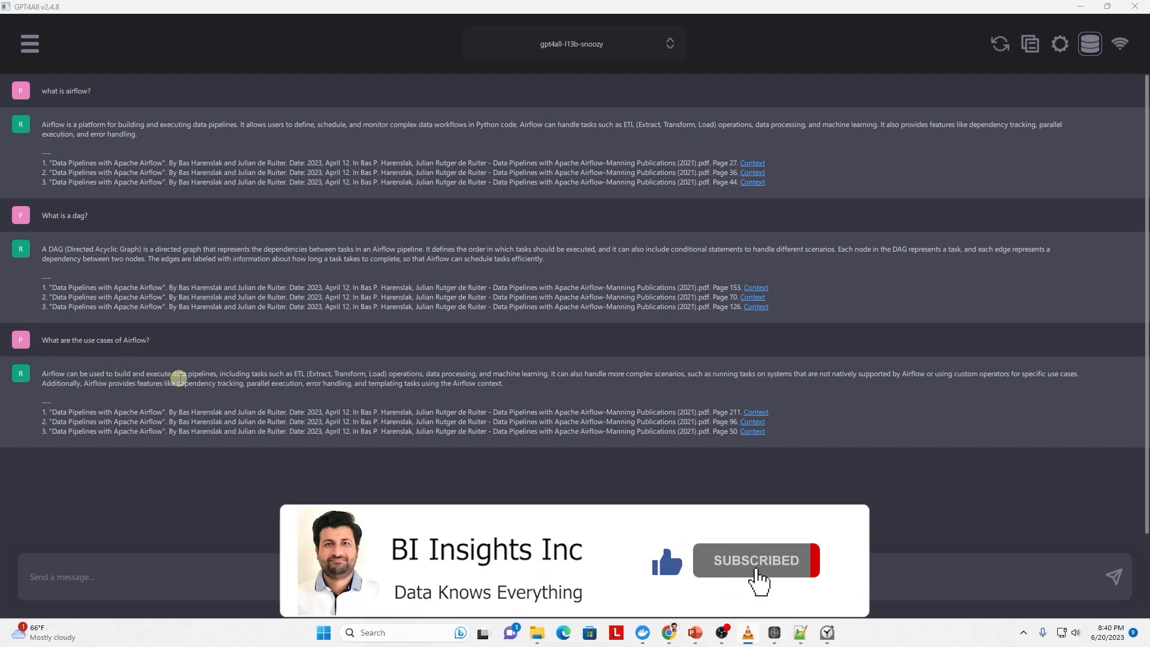